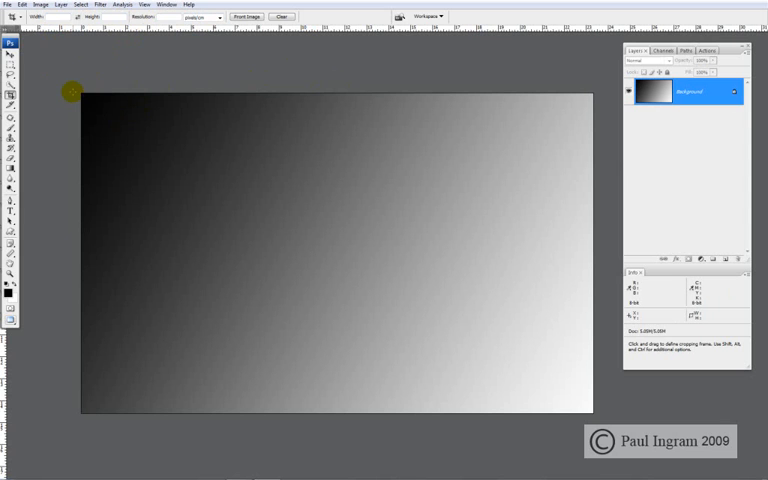
mouse_move(46, 76)
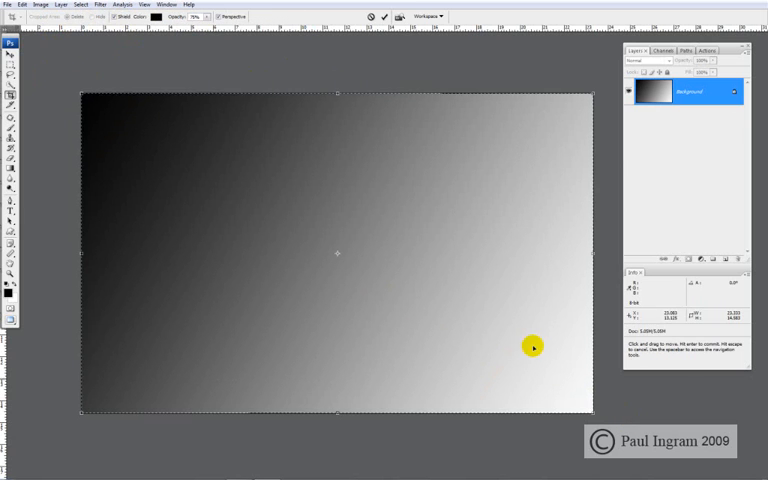
mouse_move(352, 98)
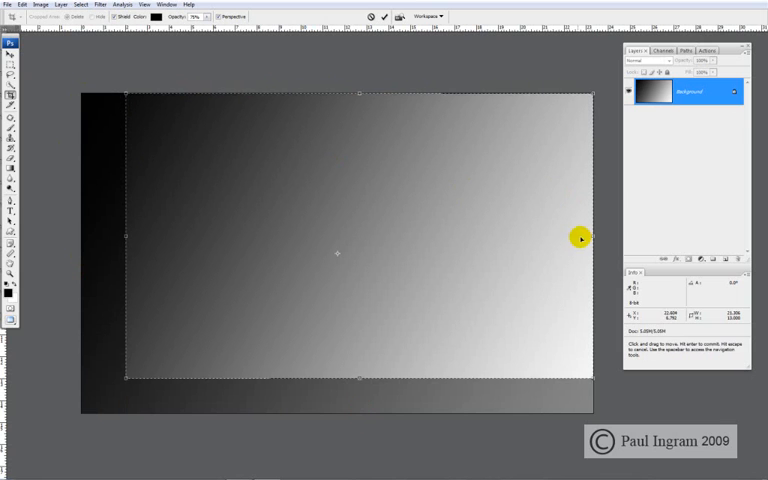
Step: Shrink the crop box from its right edge and drag it around to settle inside the gradient
drag(580, 238, 464, 282)
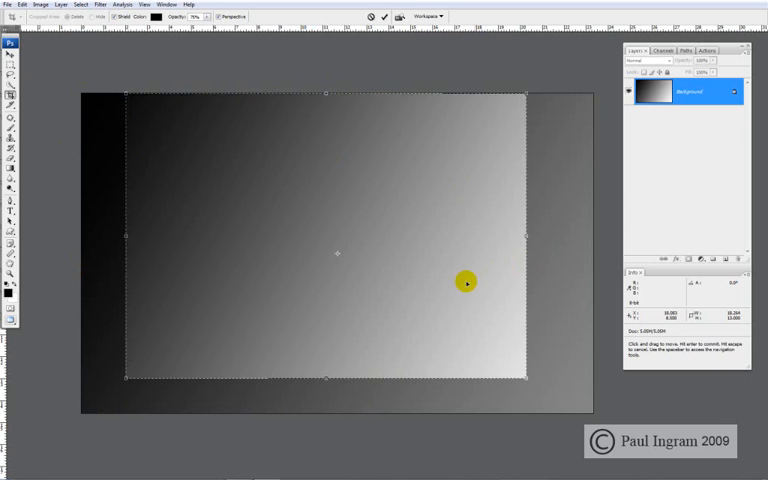
drag(466, 282, 284, 232)
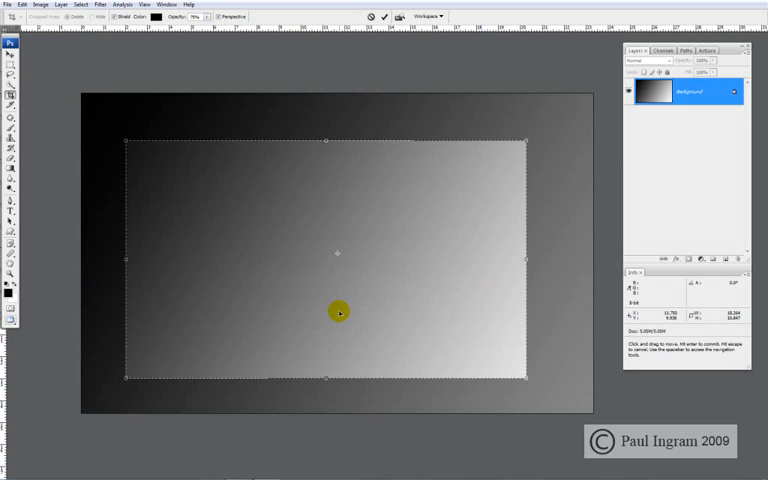
drag(340, 312, 316, 264)
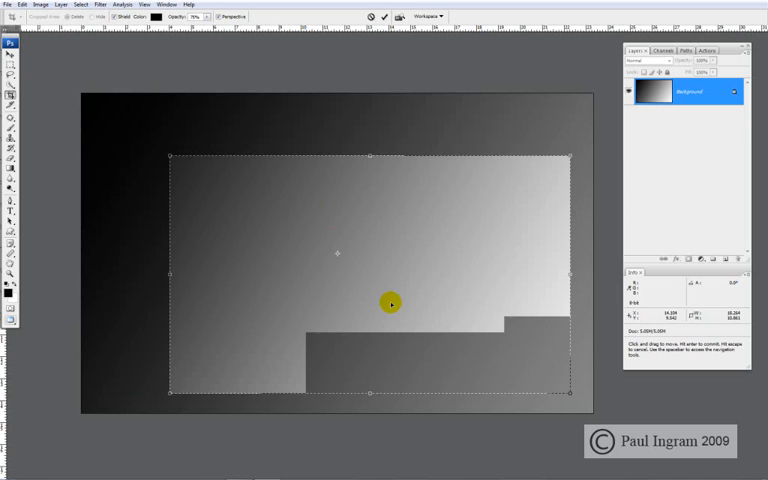
drag(392, 304, 306, 198)
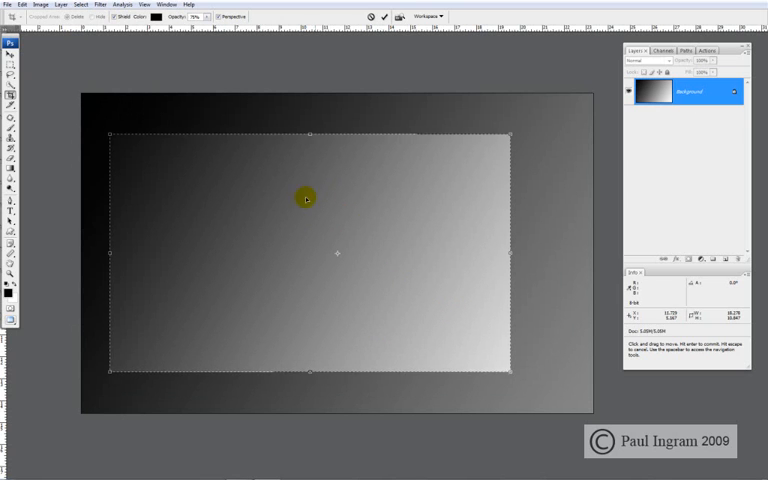
drag(308, 198, 480, 110)
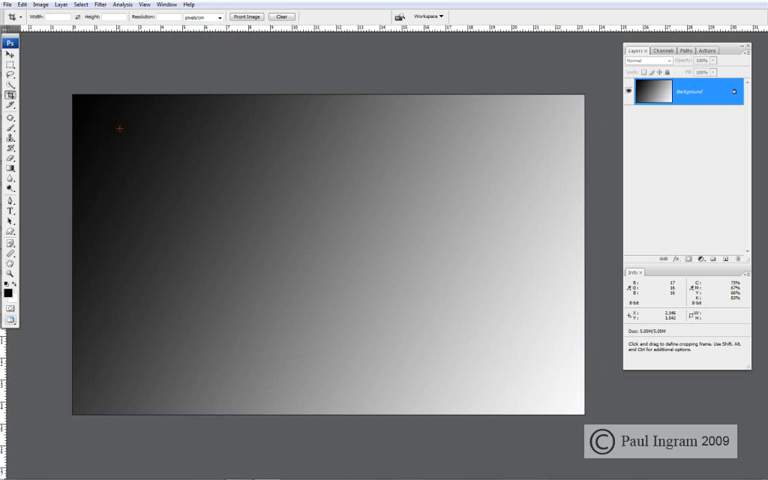
Step: Drag out a new crop area inside the gradient
drag(120, 120, 484, 366)
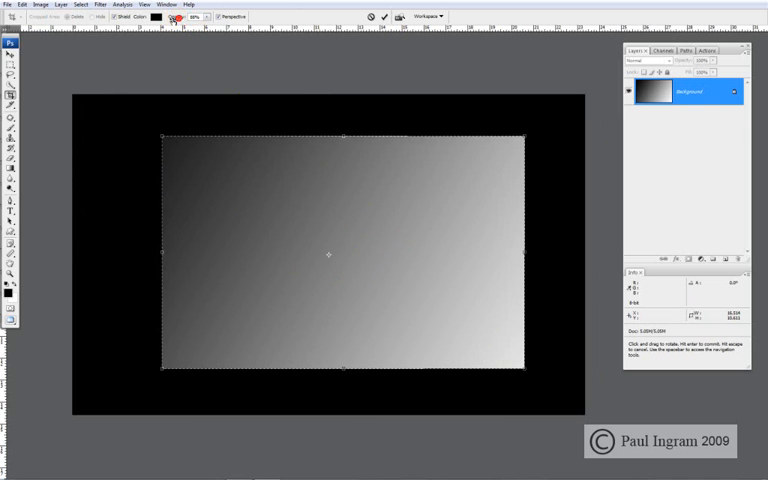
Step: Lower the Shield Opacity so the area outside the crop is partly see-through
click(164, 16)
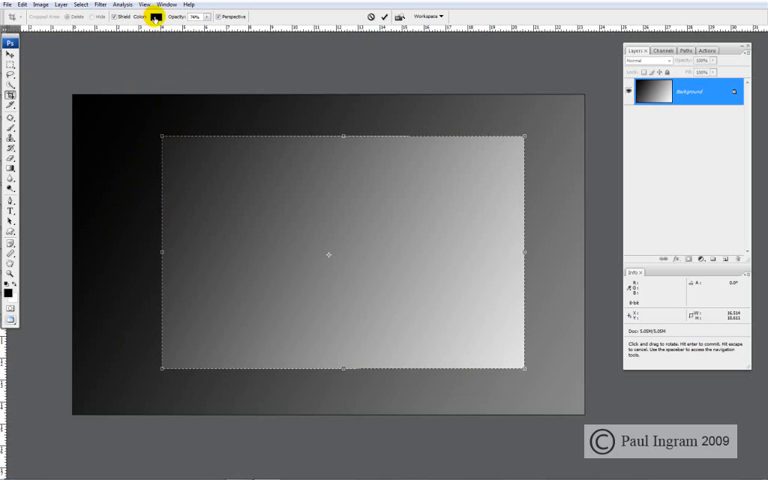
Step: Set the crop shield colour to red, then reopen the swatch to change it back
click(152, 16)
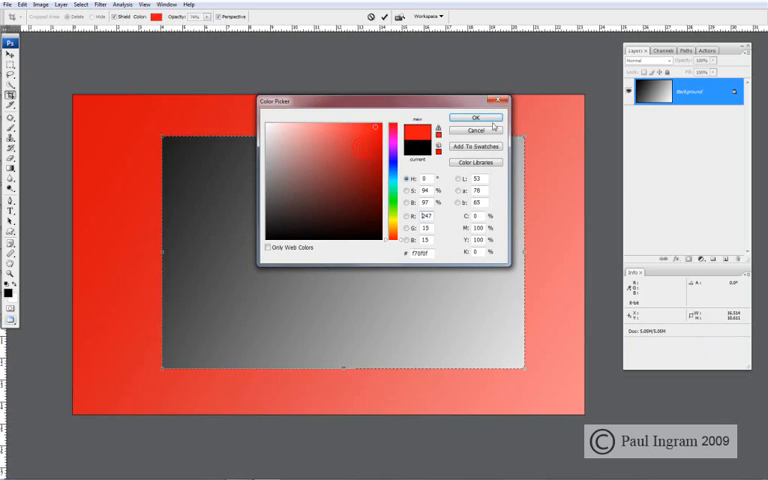
click(476, 116)
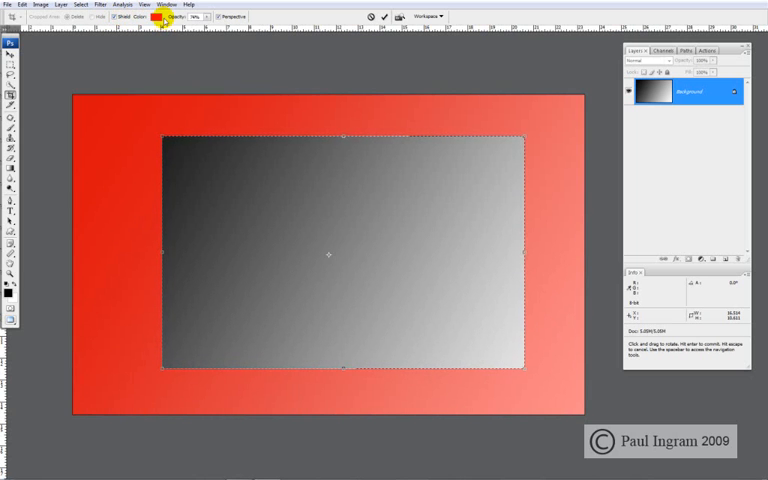
click(164, 16)
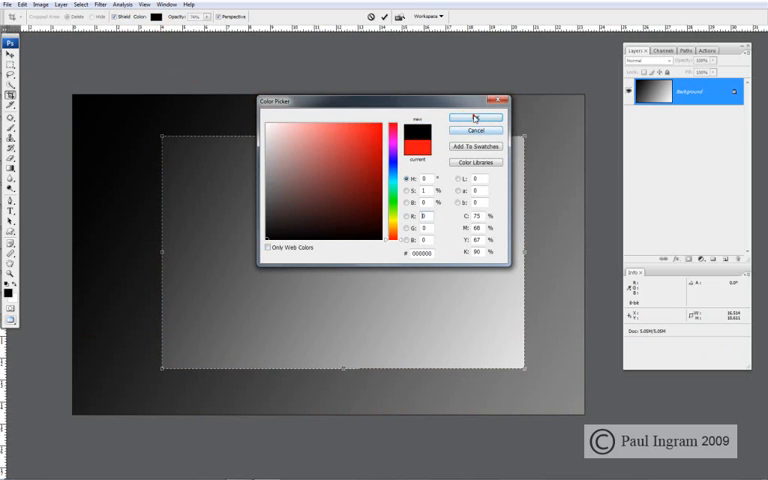
Step: Confirm black as the crop shield colour in the Color Picker
click(474, 118)
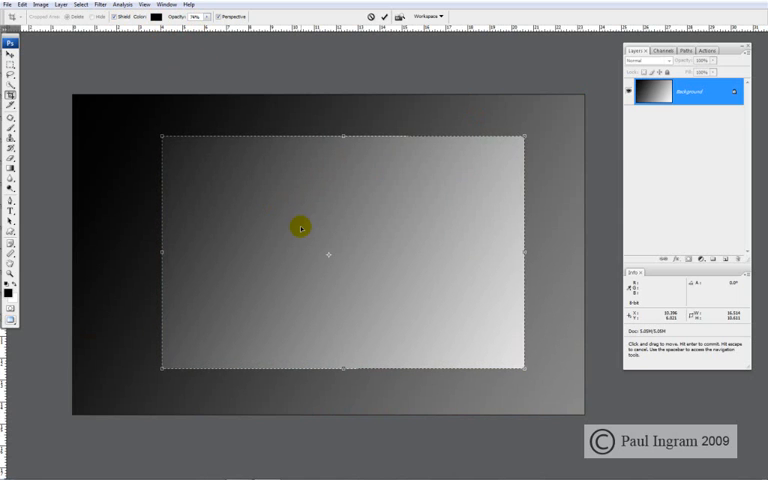
mouse_move(312, 188)
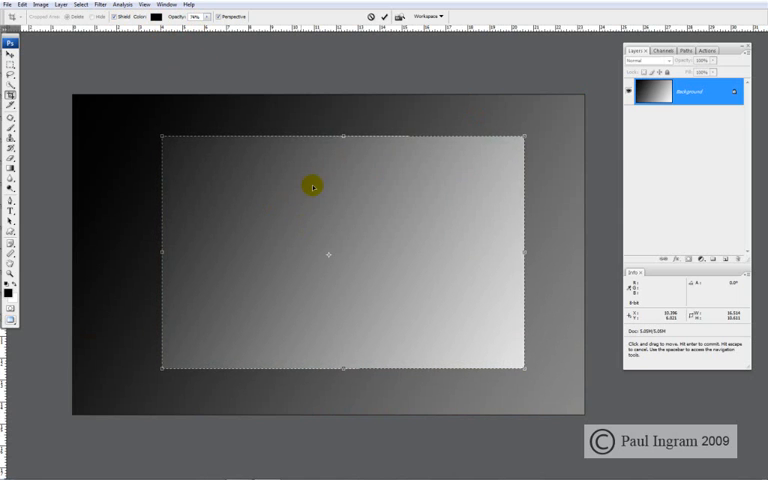
mouse_move(388, 16)
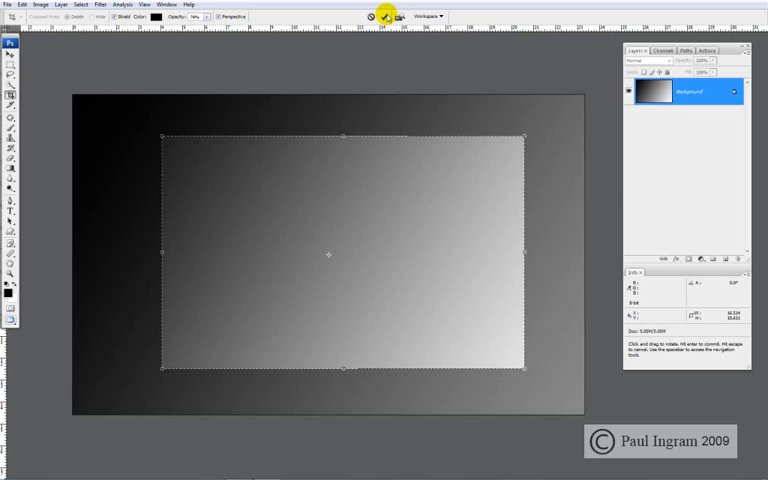